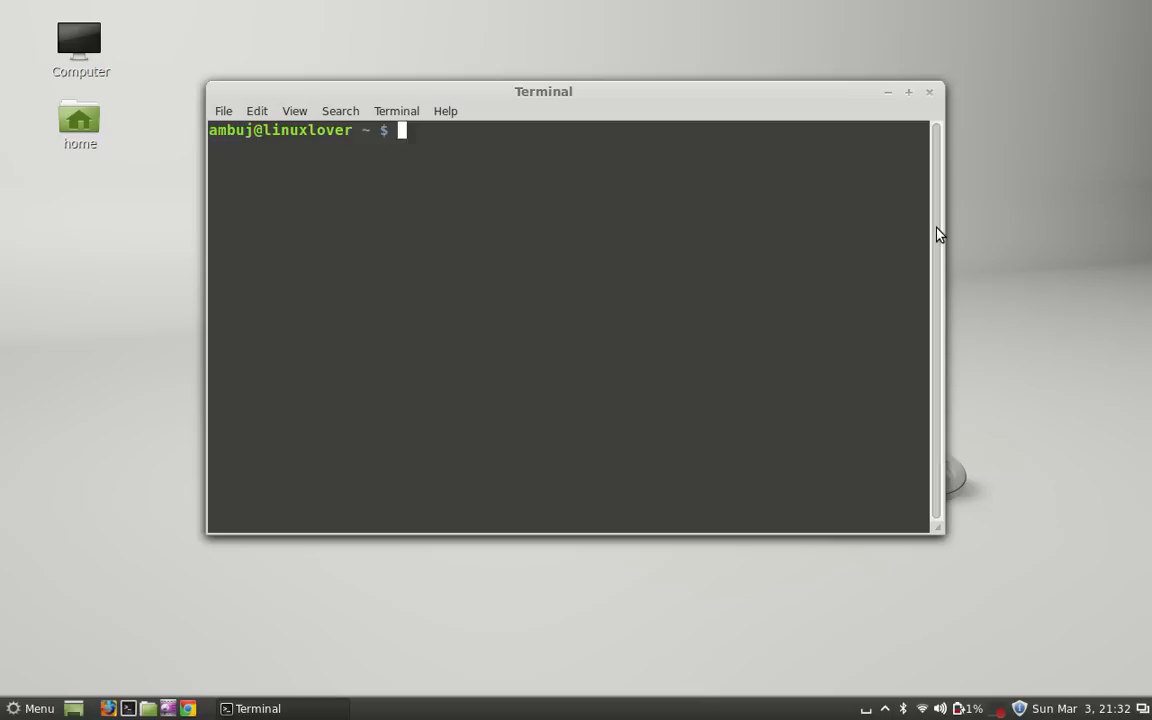
Run dpkg --get-selections to list all installed packages and scroll to the end at zlib1g:i386
{"action": "type", "text": "dp"}
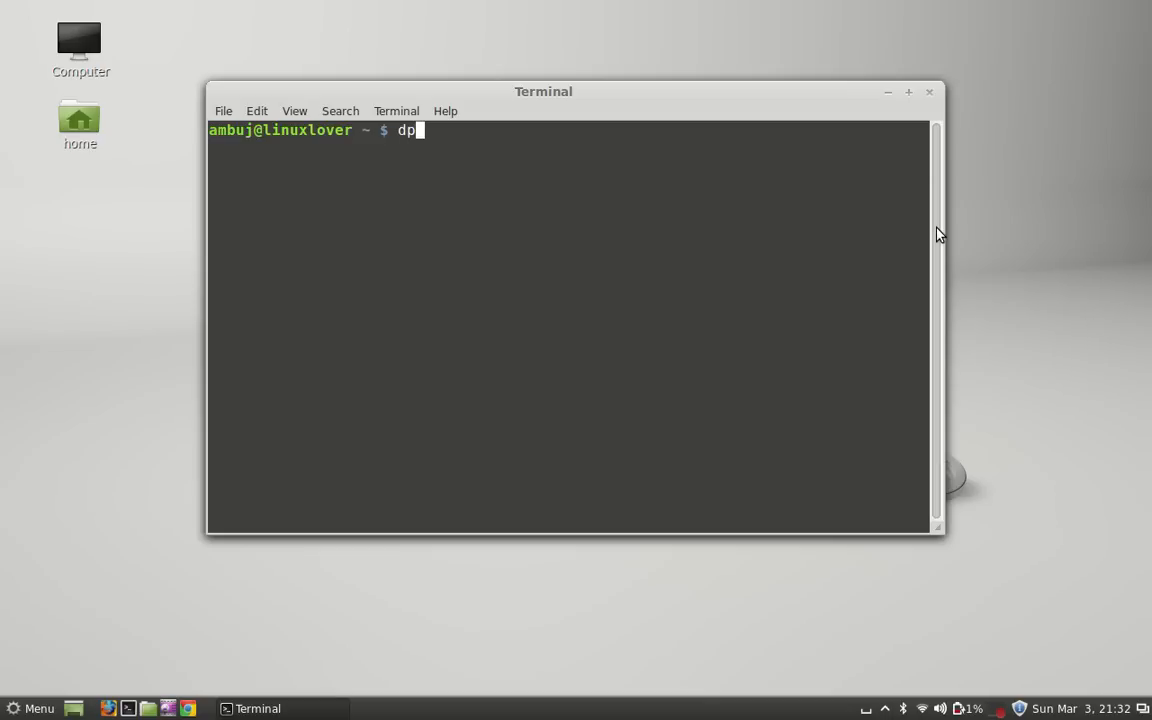
{"action": "type", "text": "kg"}
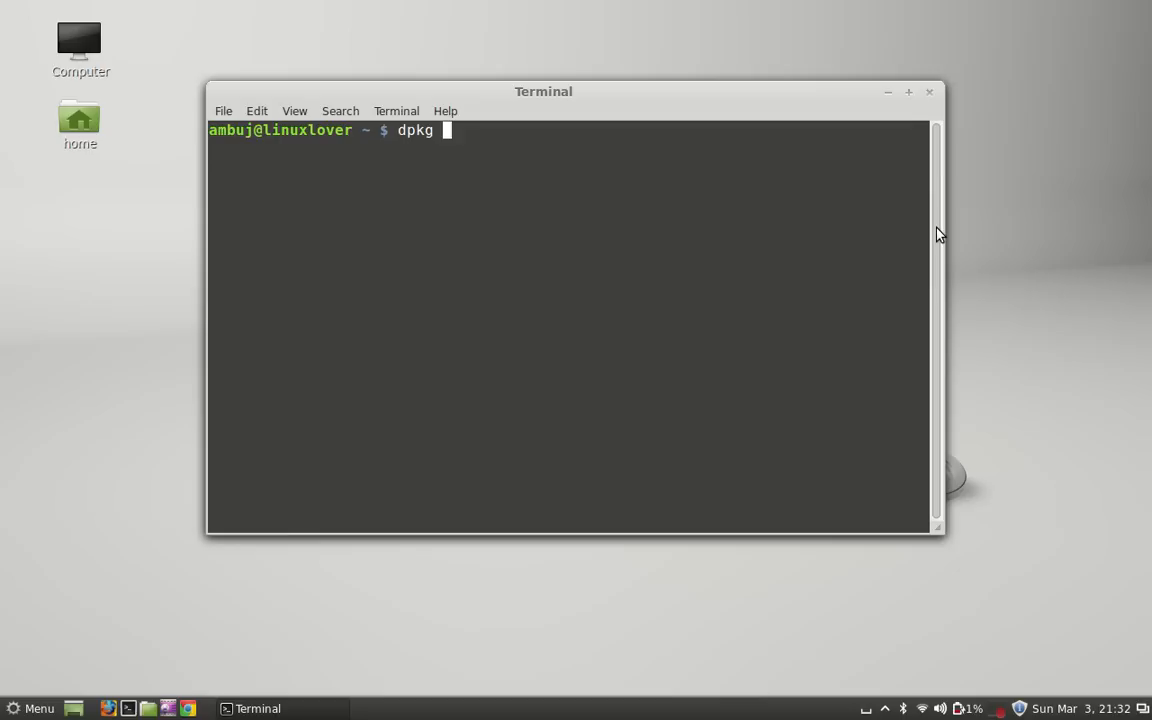
{"action": "type", "text": "--"}
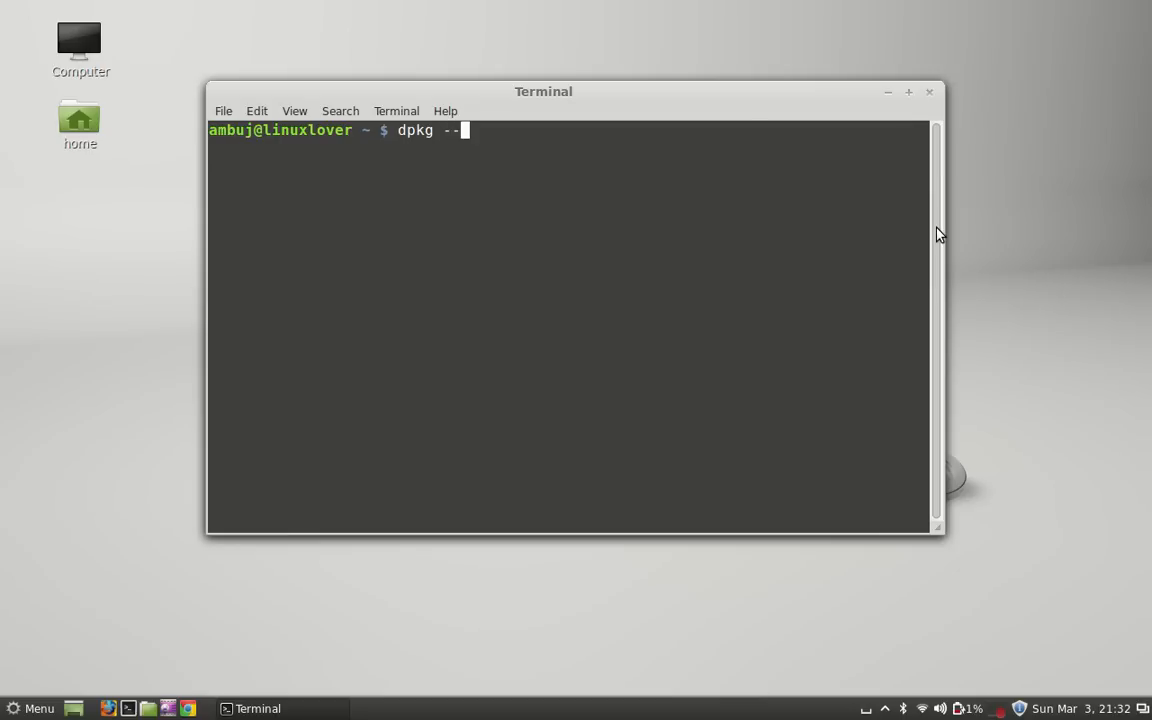
{"action": "type", "text": "get-s"}
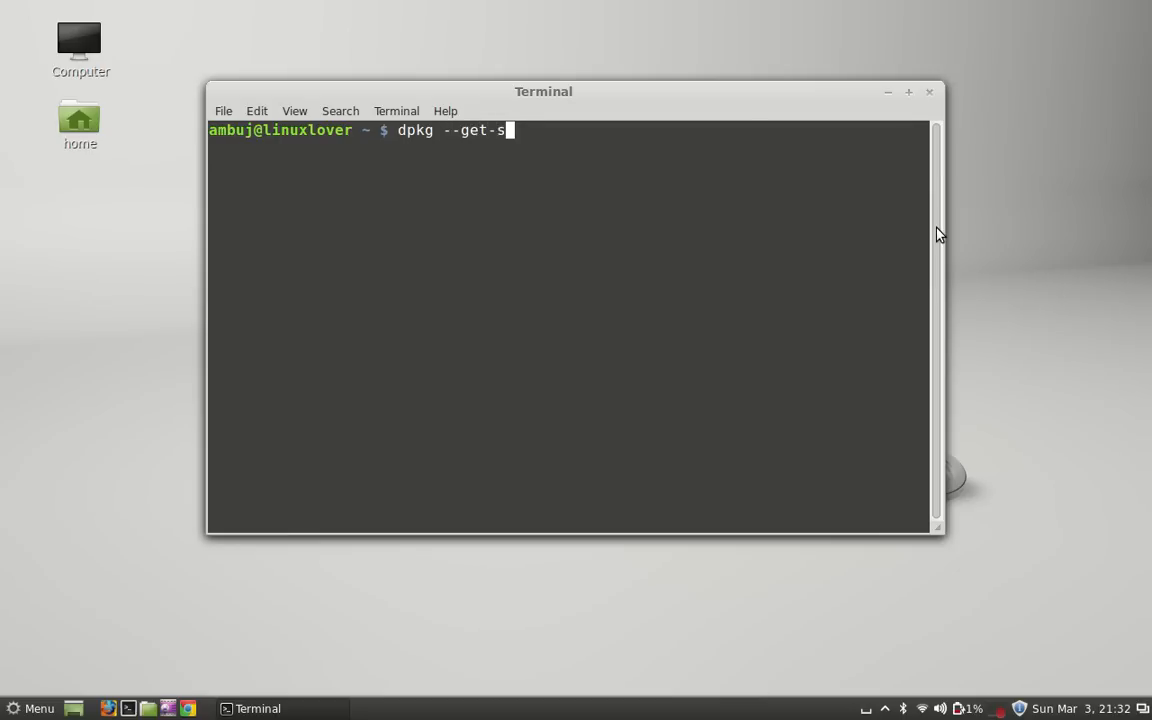
{"action": "type", "text": "electio"}
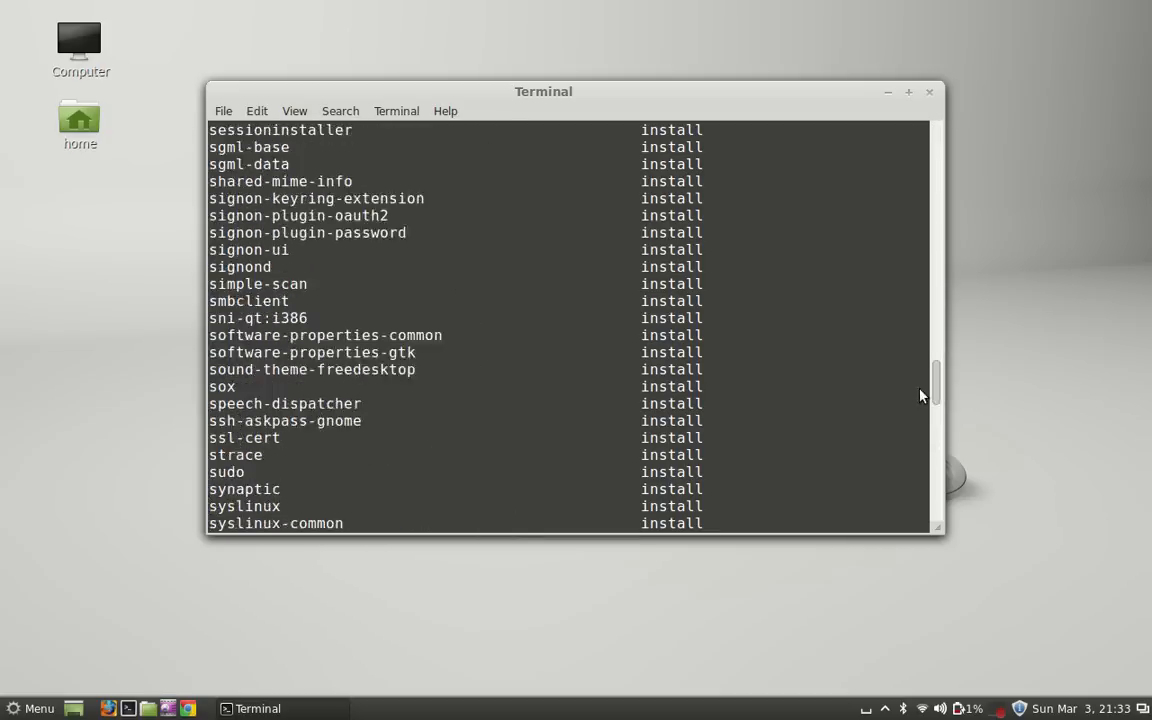
{"action": "scroll", "scroll_direction": "down", "scroll_amount": 3}
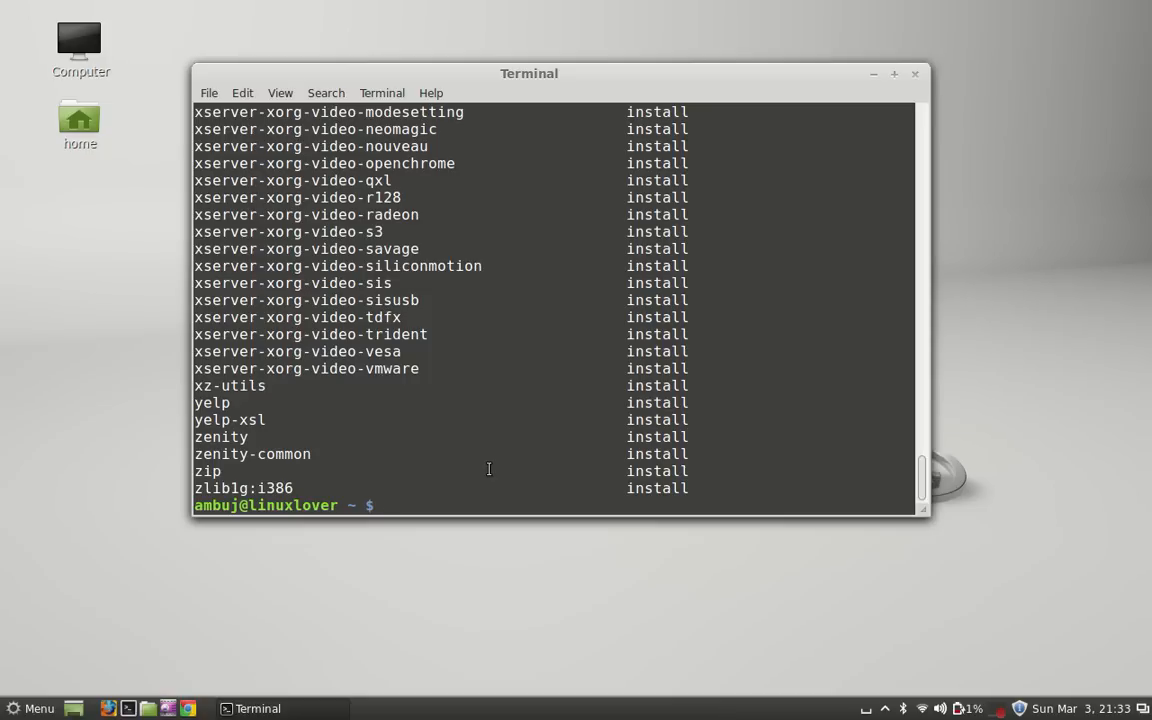
Run dpkg --get-selections | grep python to list only installed python packages
{"action": "type", "text": "dpkg"}
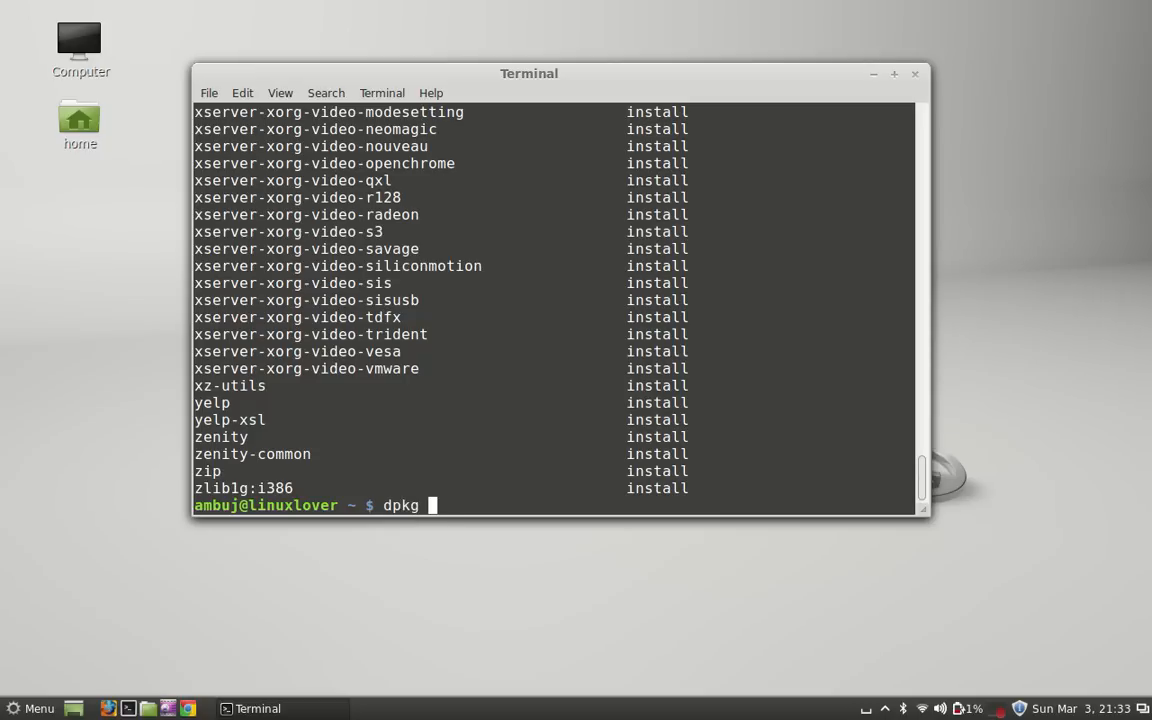
{"action": "type", "text": "--get"}
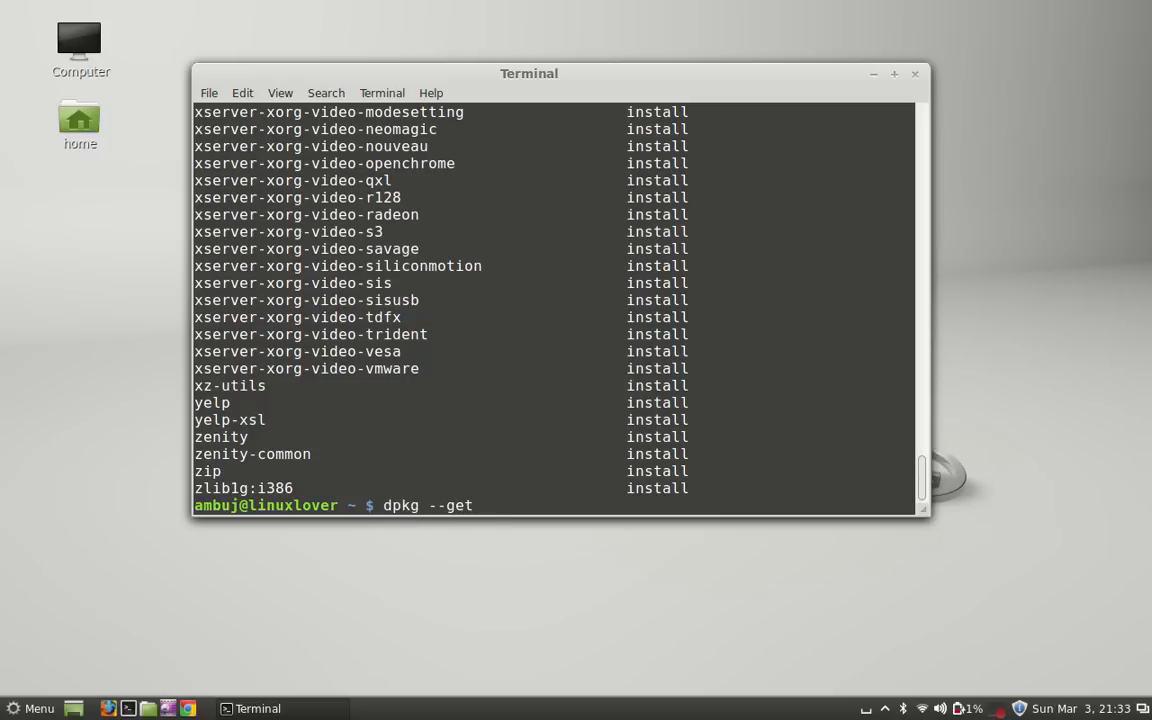
{"action": "type", "text": "se"}
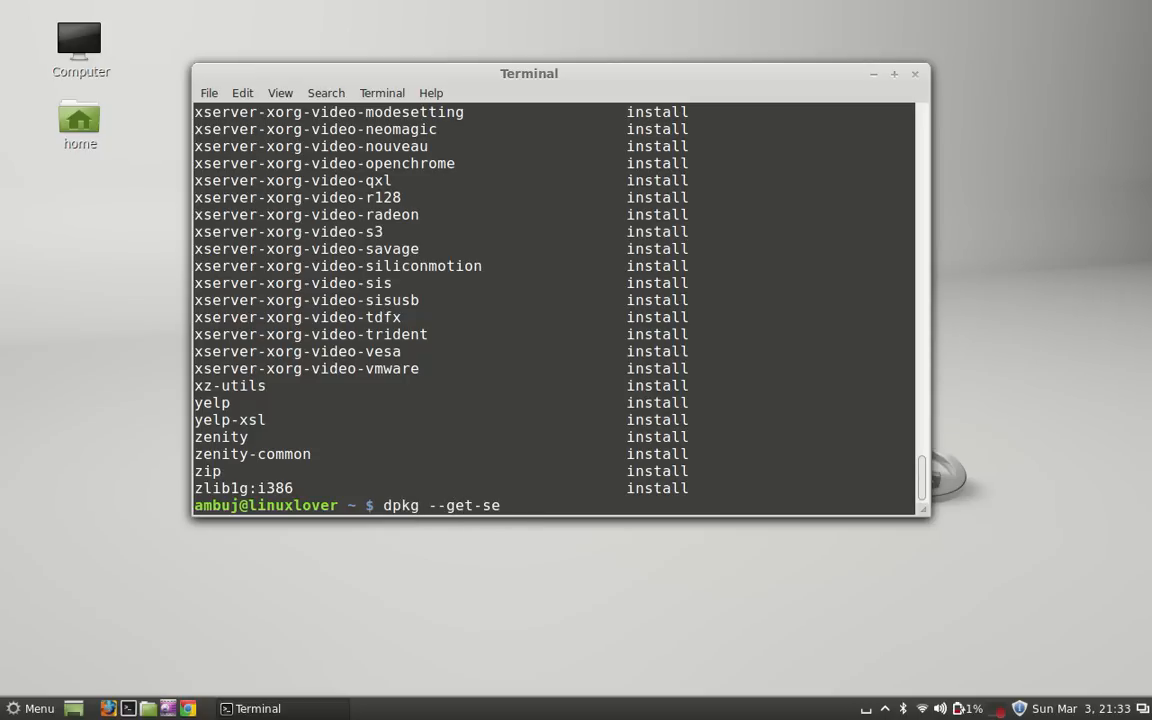
{"action": "type", "text": "lections"}
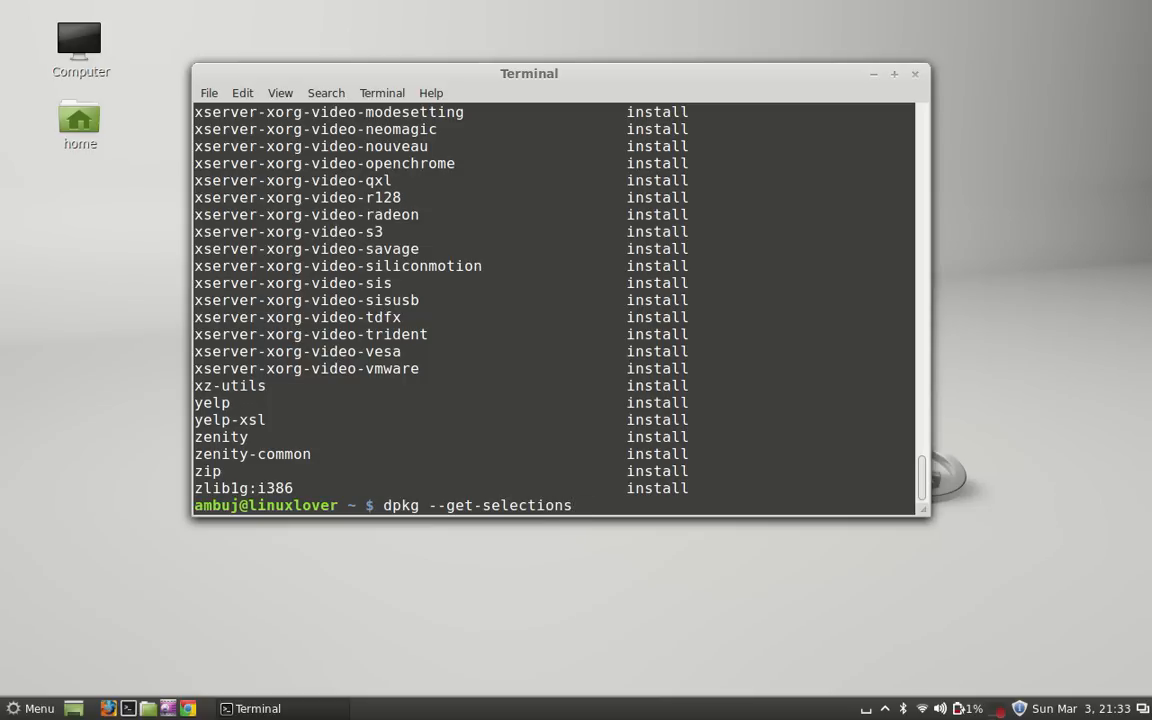
{"action": "type", "text": "|"}
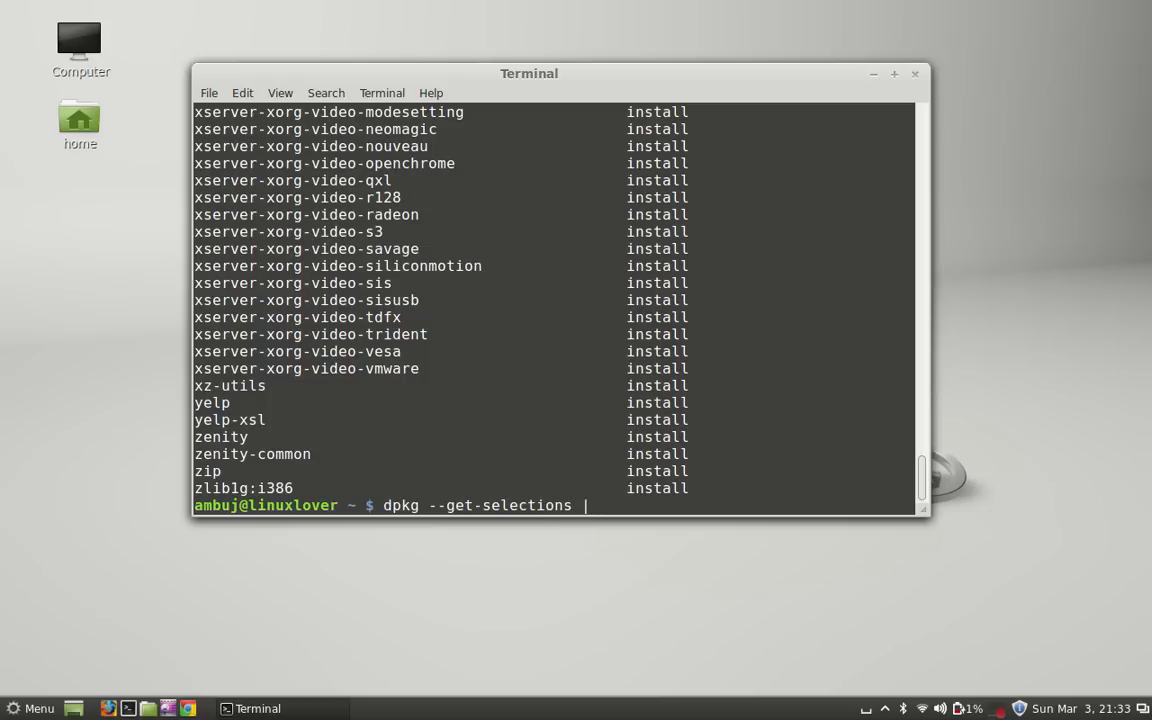
{"action": "type", "text": "grep"}
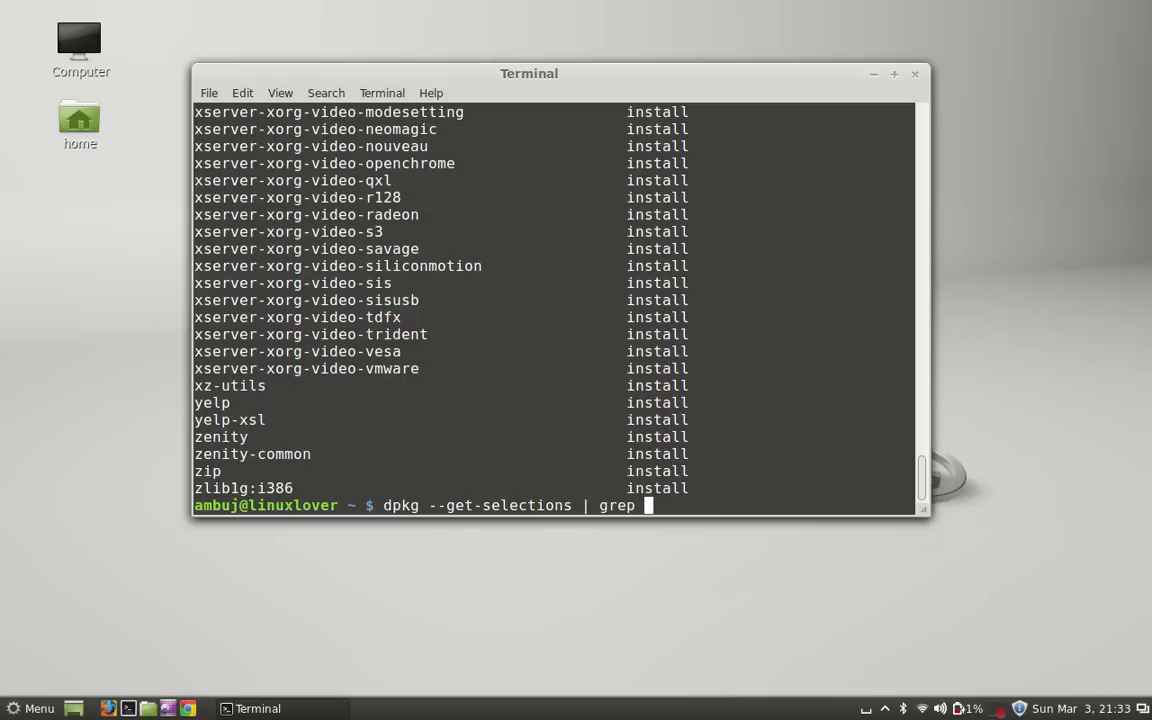
{"action": "type", "text": "pytho"}
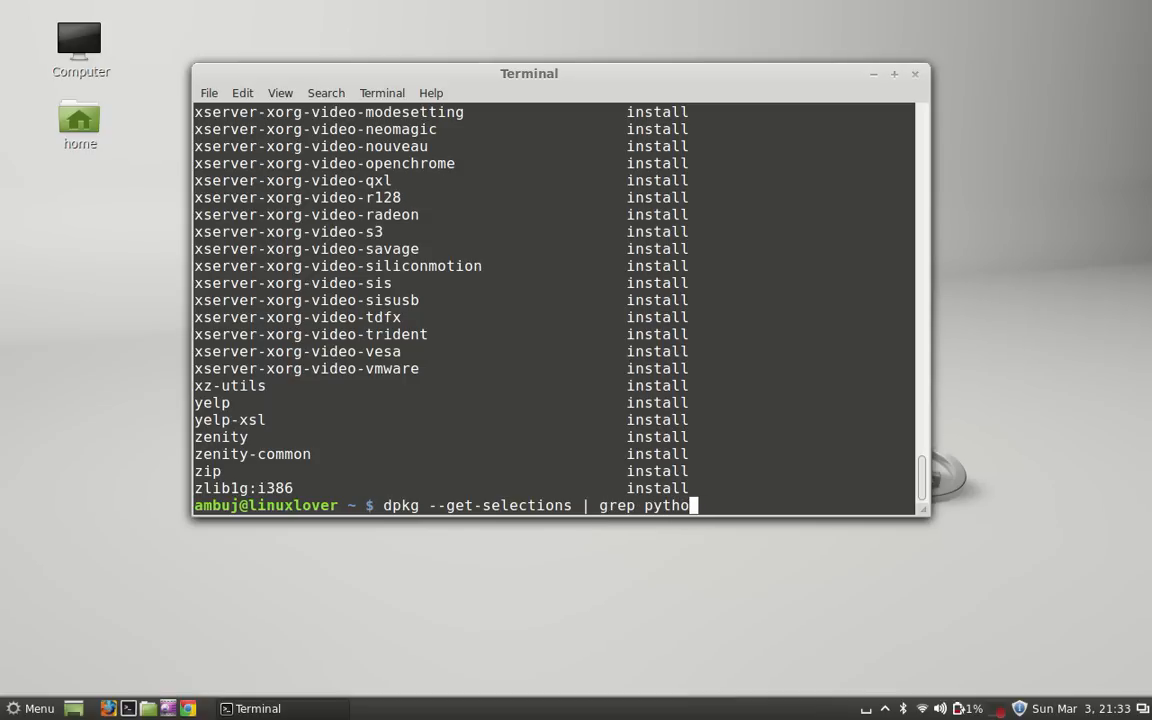
{"action": "type", "text": "n"}
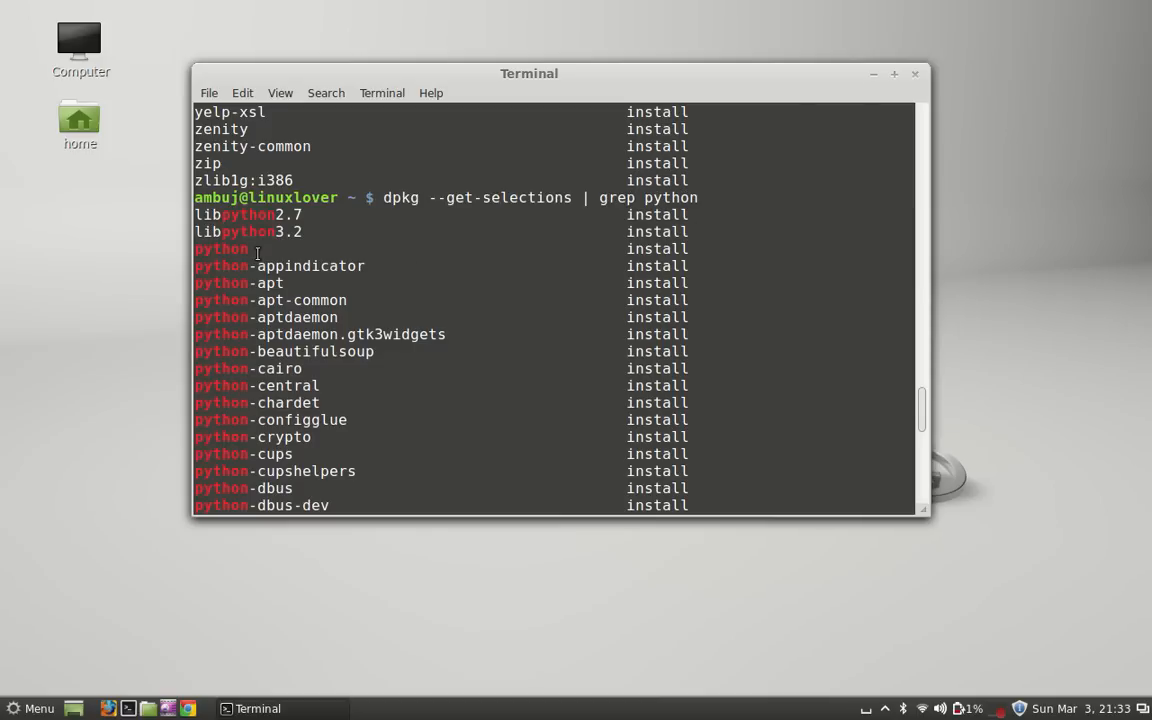
Scroll the python package results to python3.2-minimal and nudge the terminal up-left
{"action": "scroll", "scroll_direction": "down", "scroll_amount": 3}
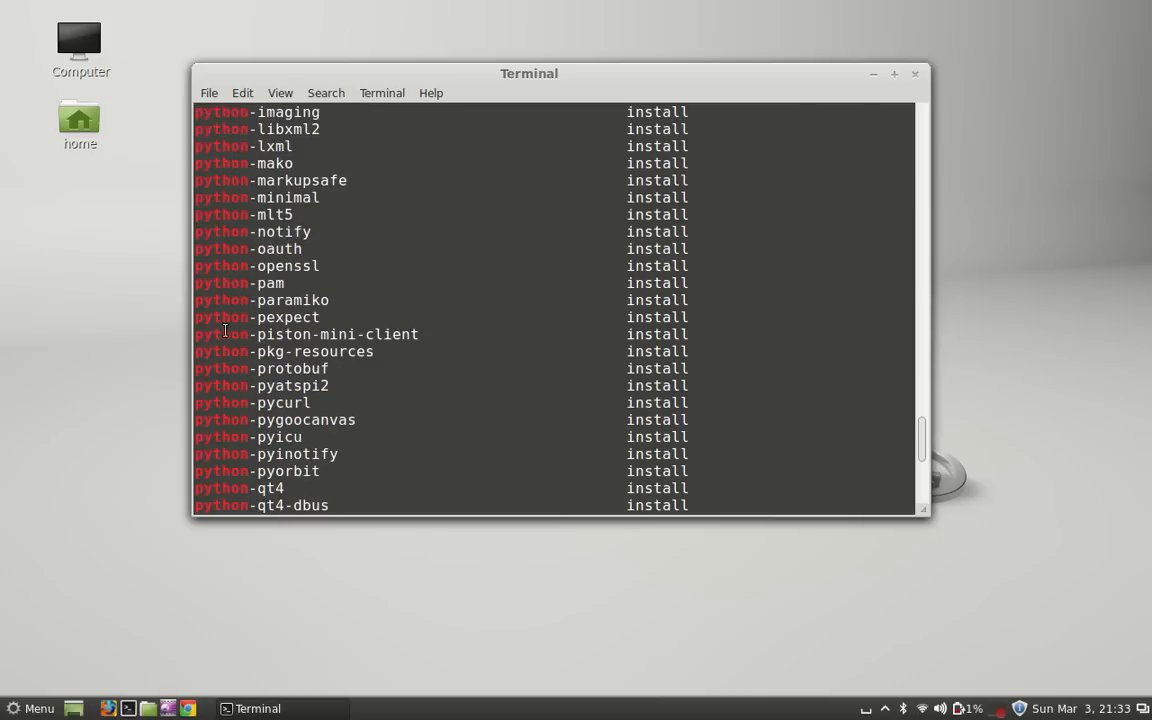
{"action": "scroll", "scroll_direction": "down", "scroll_amount": 3}
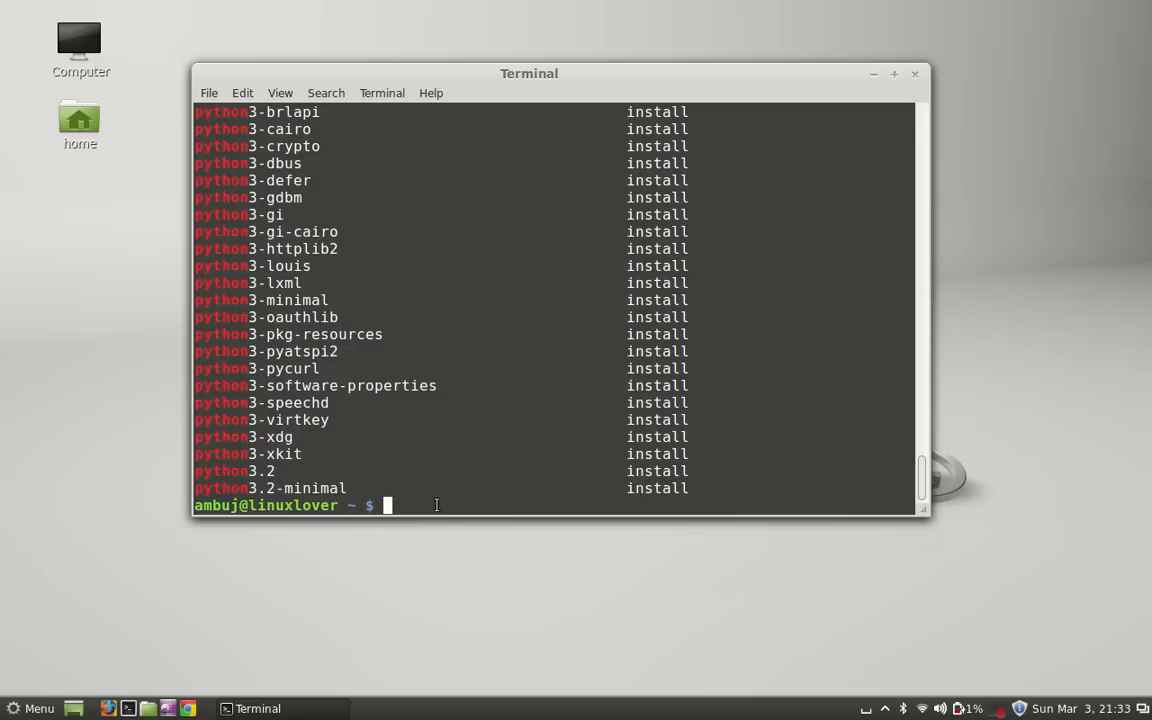
{"action": "mouse_move", "coordinate": [404, 440]}
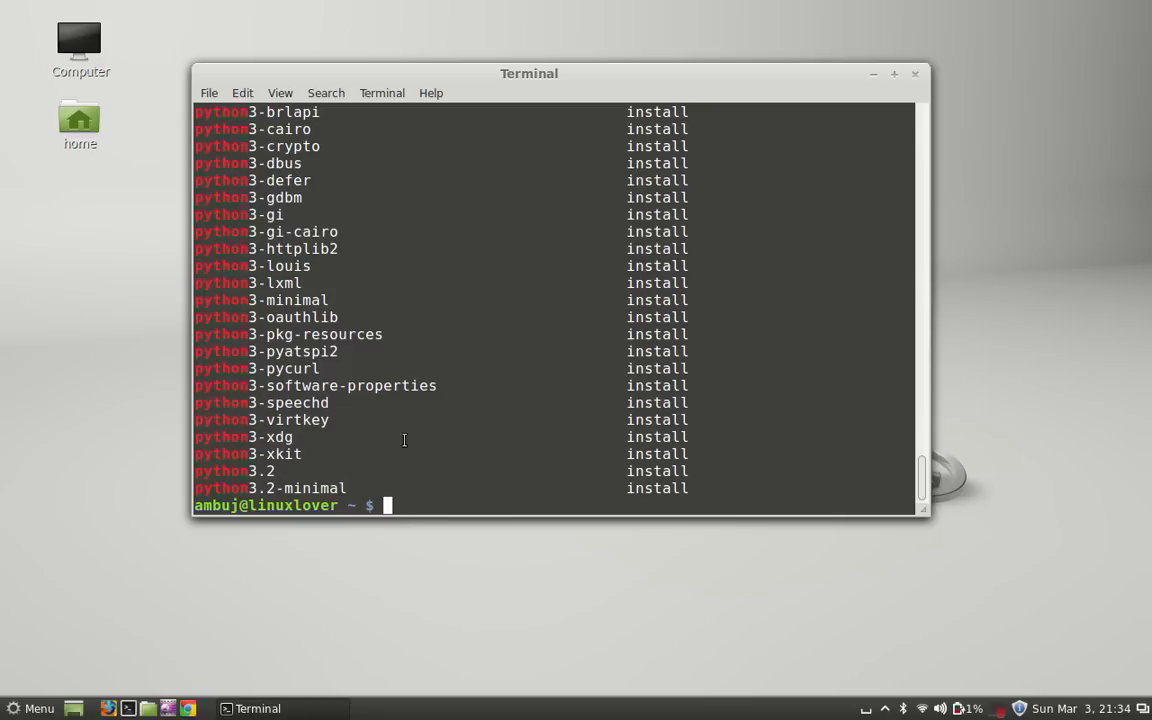
{"action": "left_click_drag", "start_coordinate": [528, 72], "coordinate": [504, 68]}
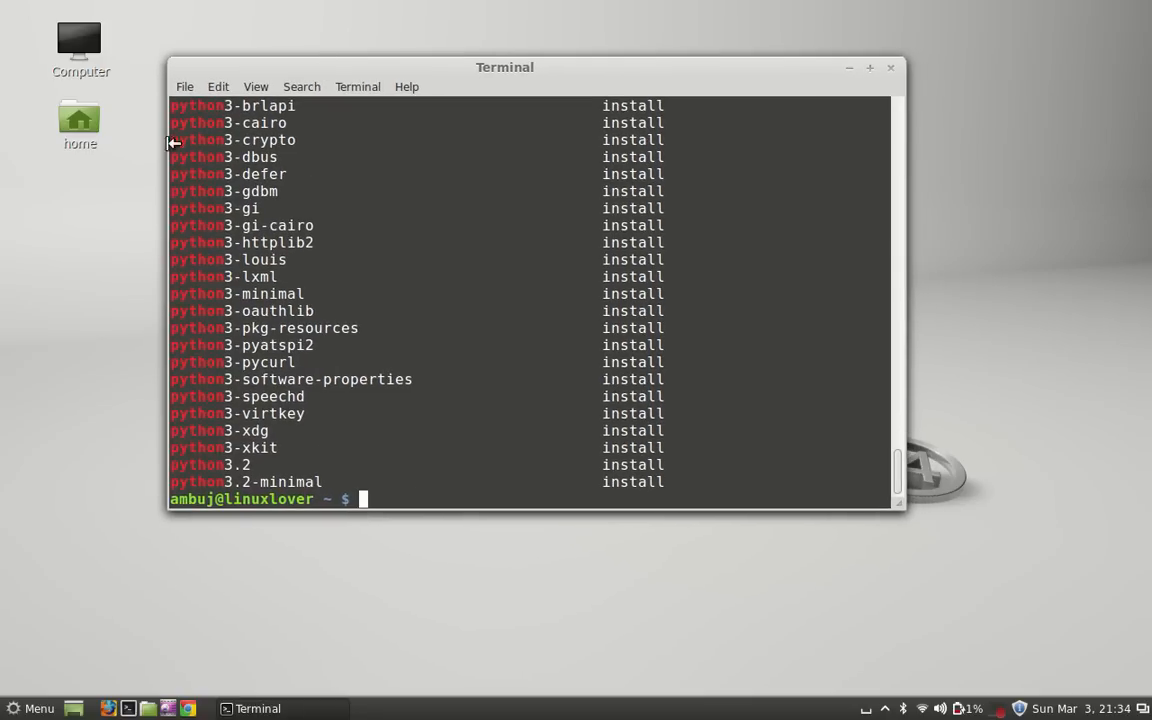
{"action": "mouse_move", "coordinate": [560, 472]}
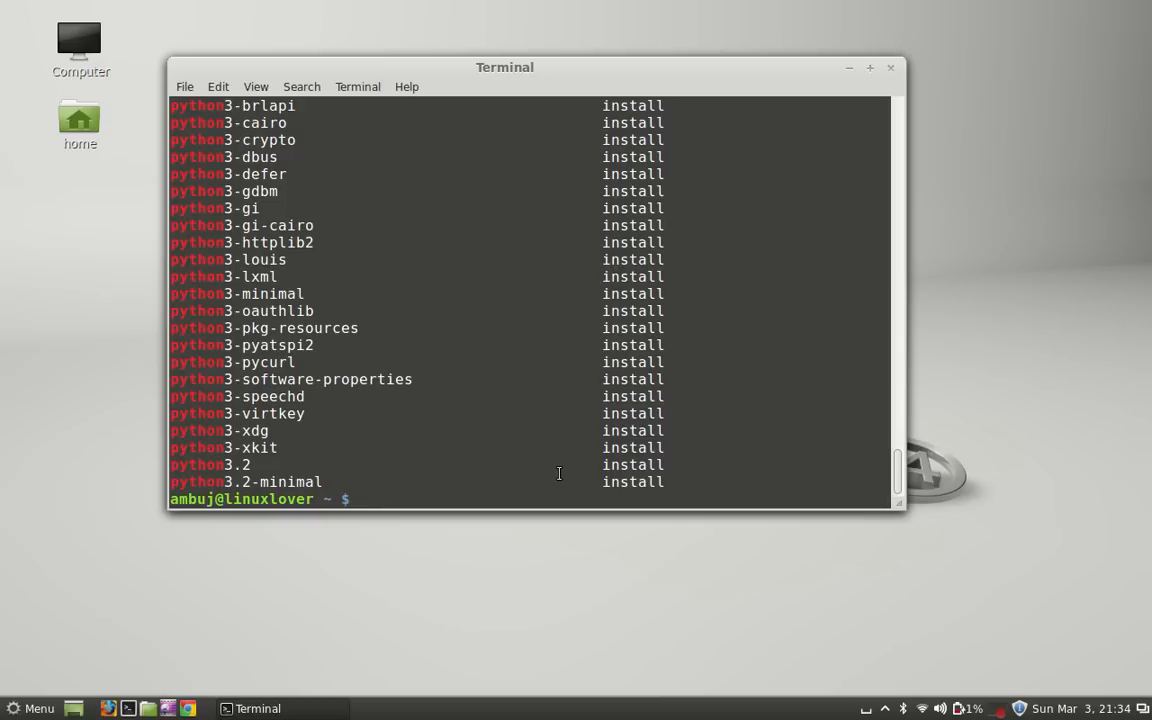
Run dpkg -L python to list the files installed by the python package
{"action": "type", "text": "dp"}
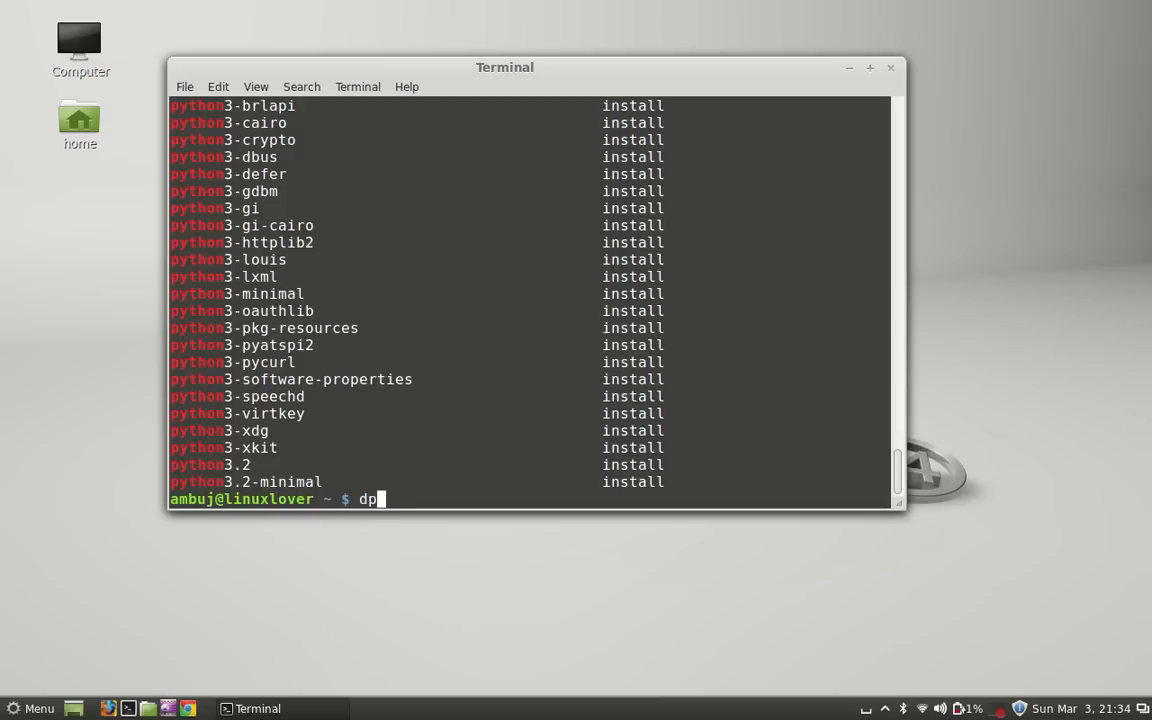
{"action": "type", "text": "kg"}
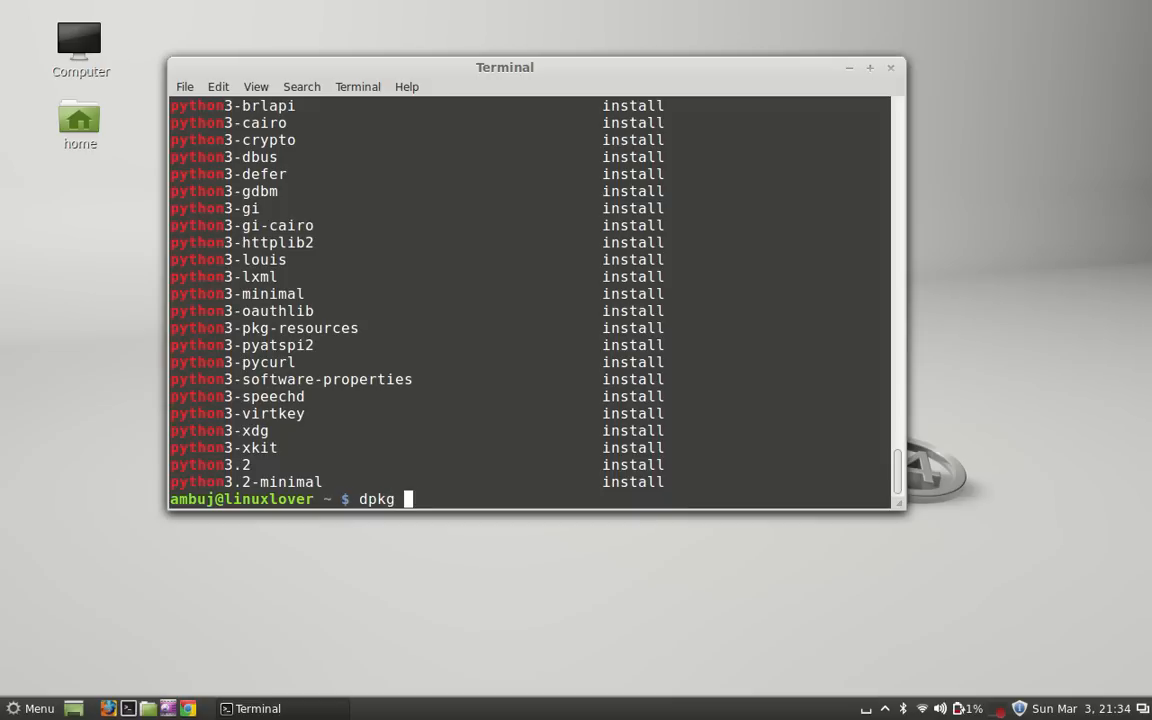
{"action": "type", "text": "-L"}
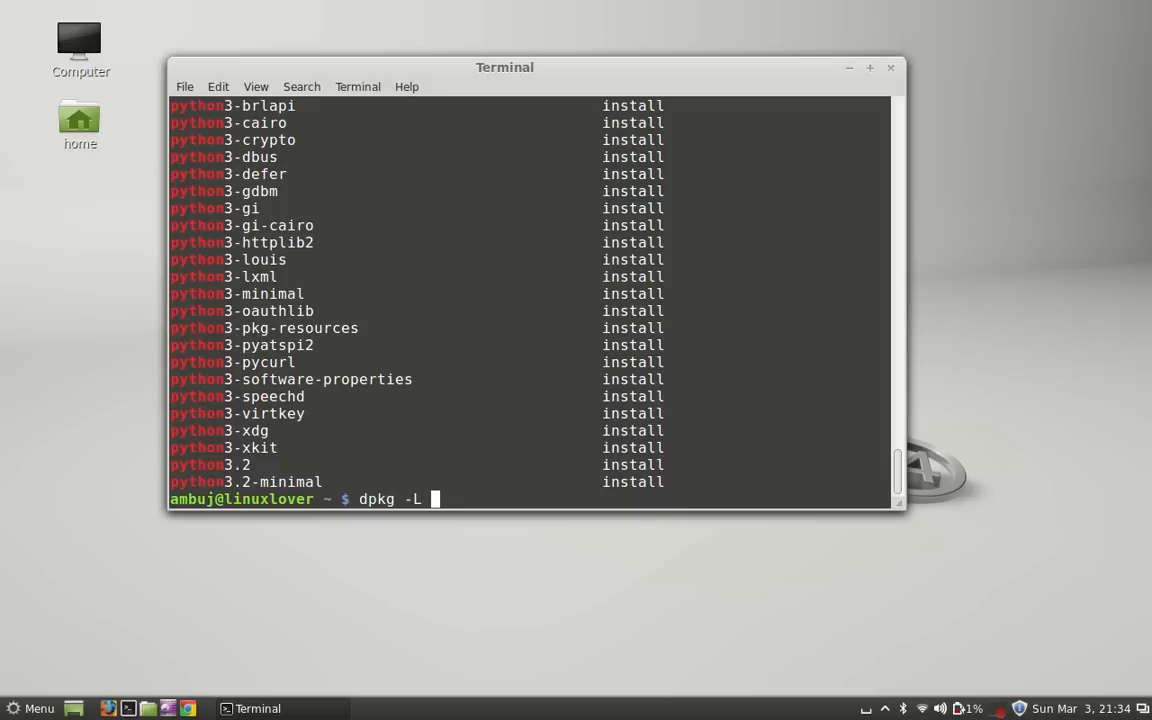
{"action": "type", "text": "python"}
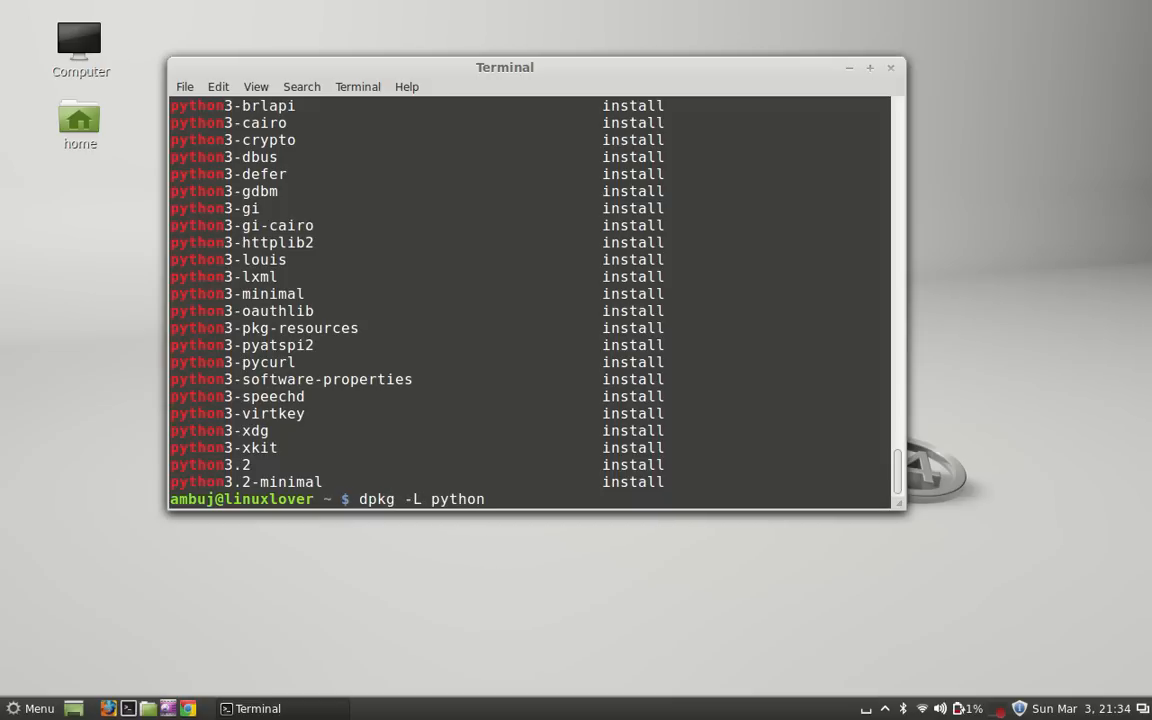
{"action": "key", "text": "Return"}
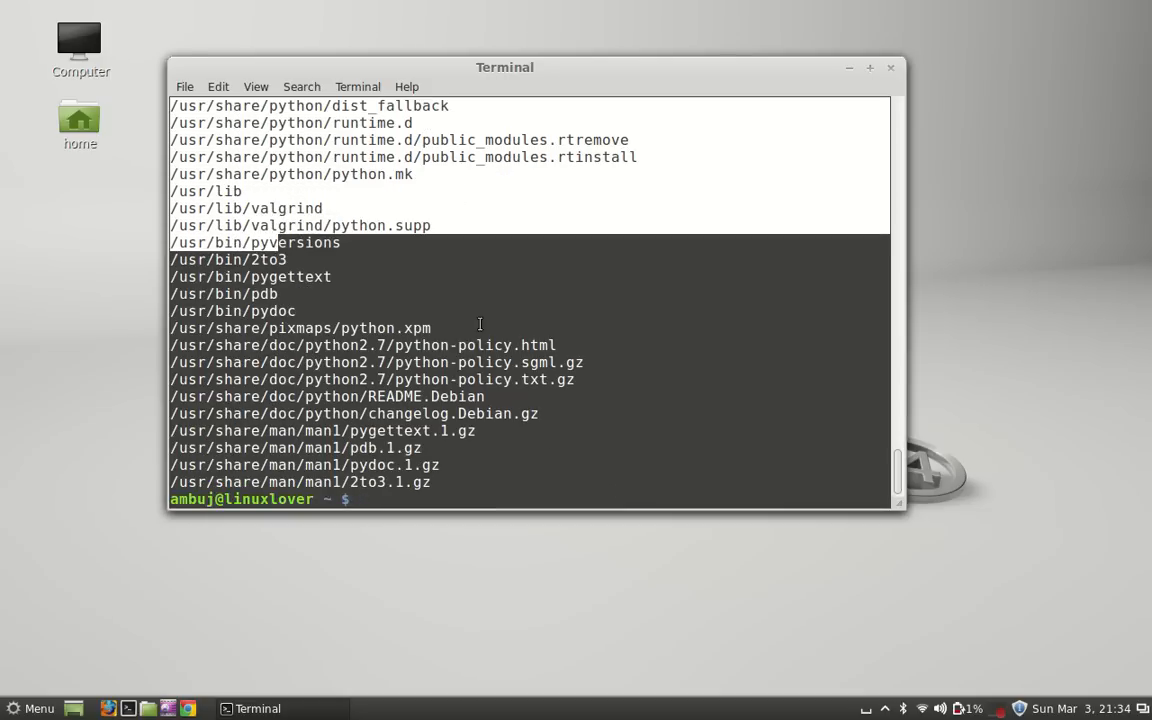
Move the terminal back to the right and close it, leaving the desktop
{"action": "left_click_drag", "start_coordinate": [504, 68], "coordinate": [548, 84]}
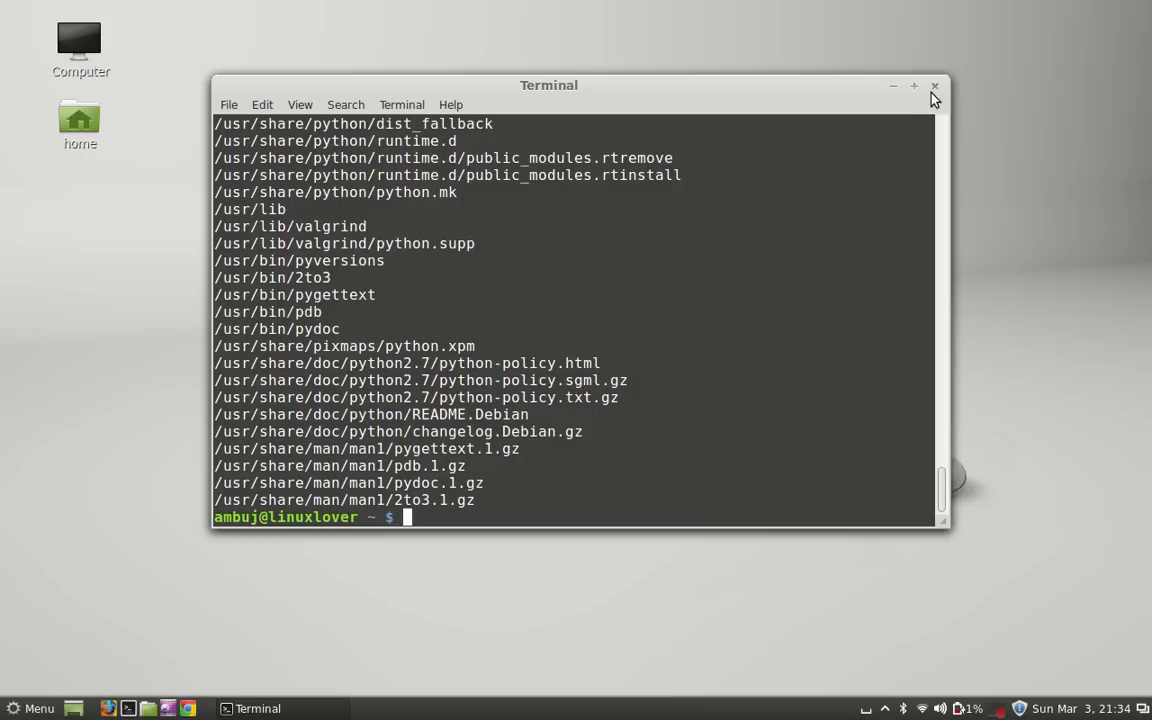
{"action": "left_click", "coordinate": [936, 86]}
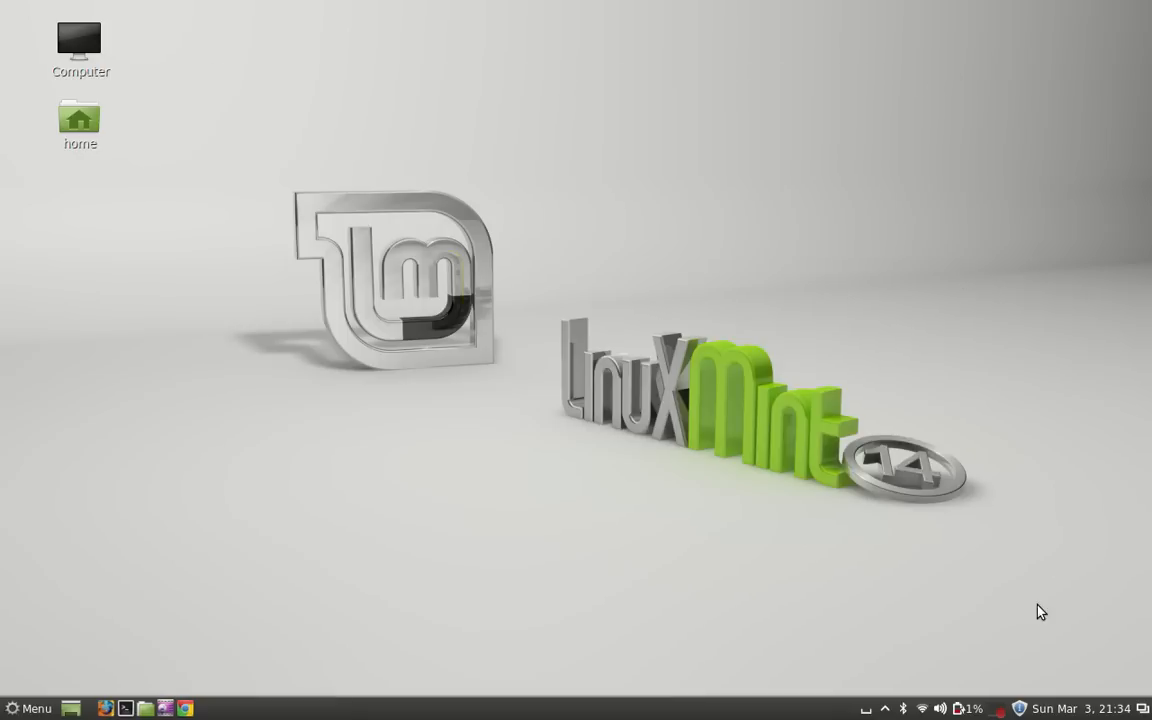